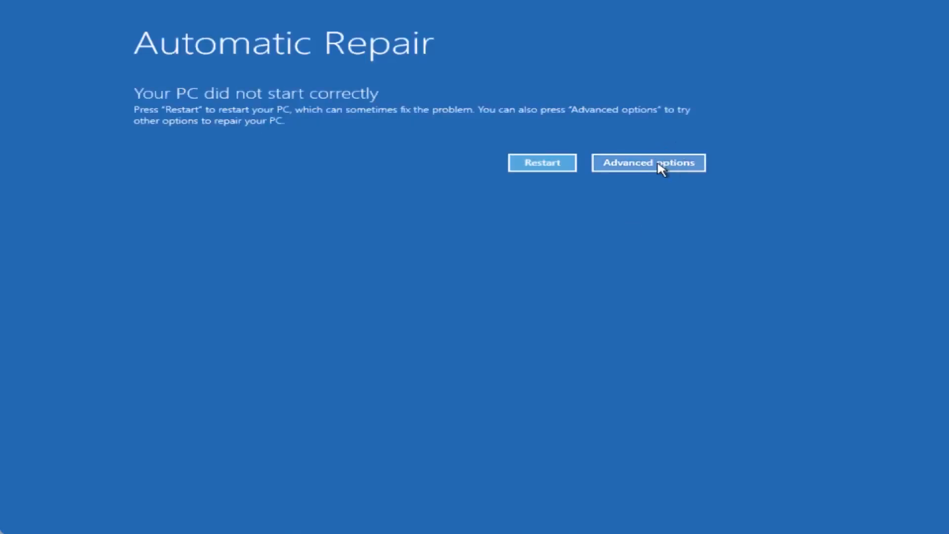
Go from the Automatic Repair screen to the Advanced options for further recovery tools
{"action": "left_click", "coordinate": [649, 162]}
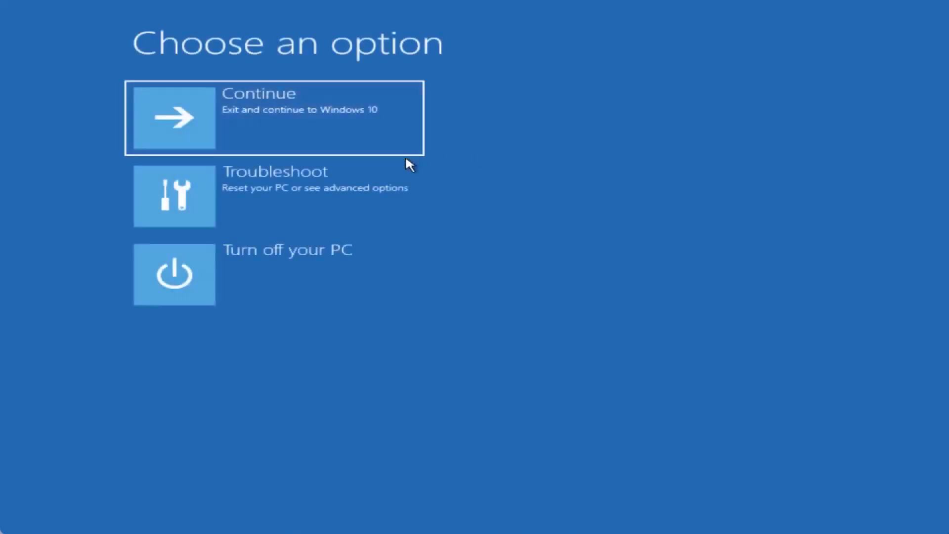
{"action": "mouse_move", "coordinate": [213, 203]}
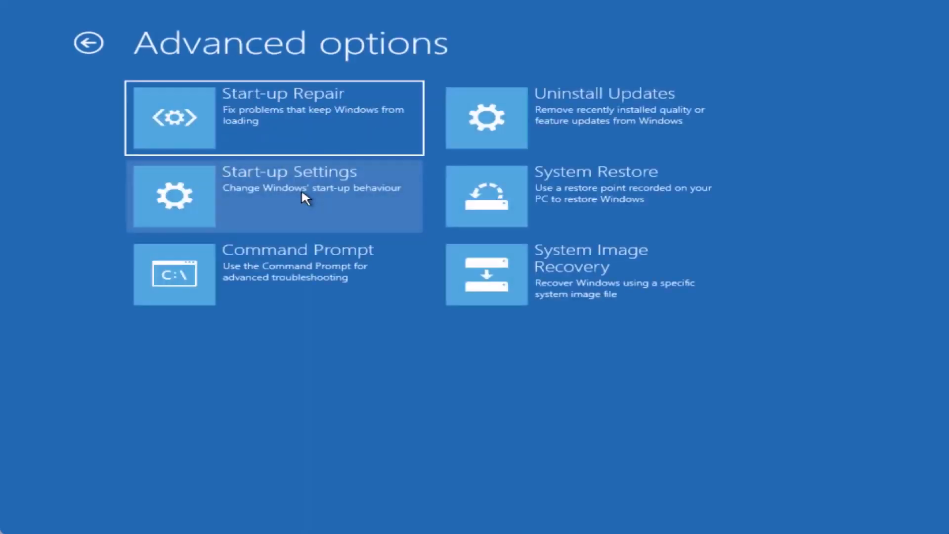
{"action": "mouse_move", "coordinate": [390, 437]}
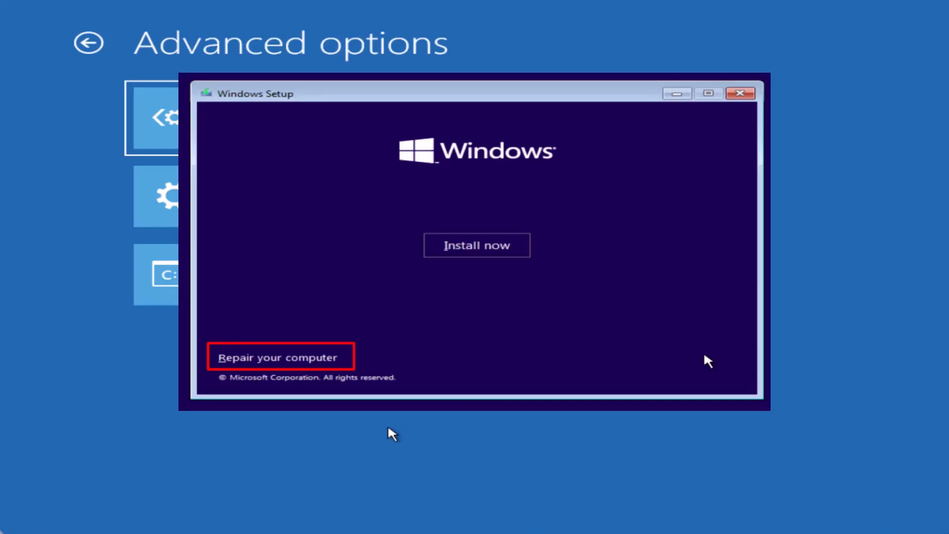
{"action": "left_click", "coordinate": [281, 357]}
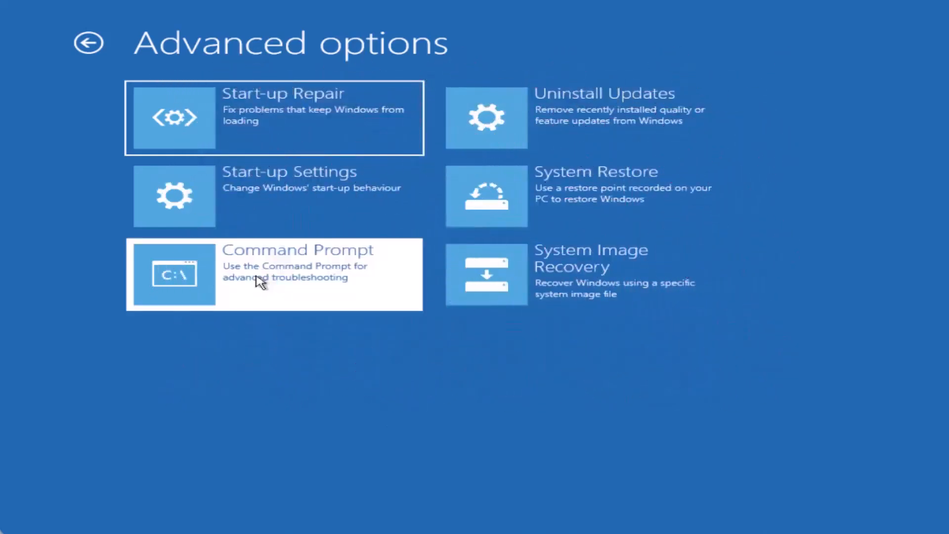
Launch the recovery Command Prompt and repair the master boot record with bootrec /fixmbr
{"action": "left_click", "coordinate": [273, 275]}
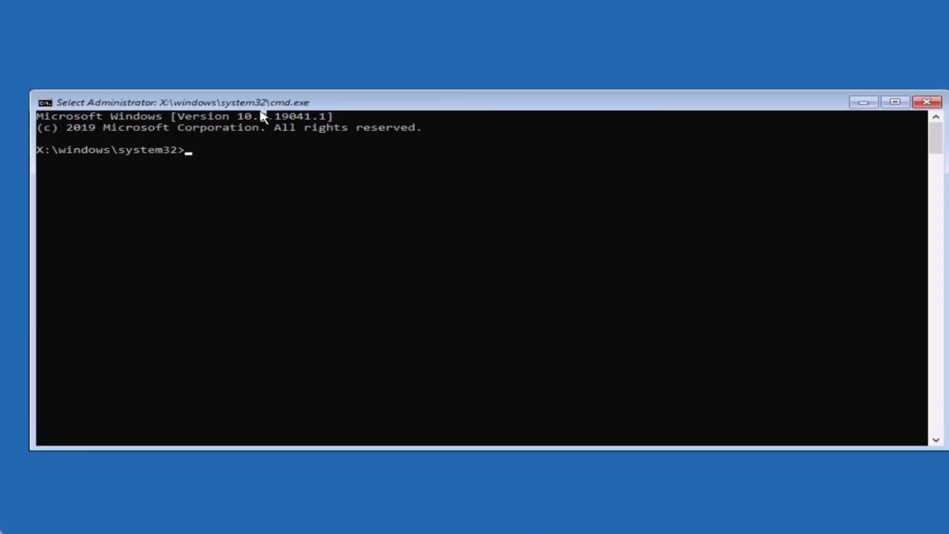
{"action": "type", "text": "bootrec"}
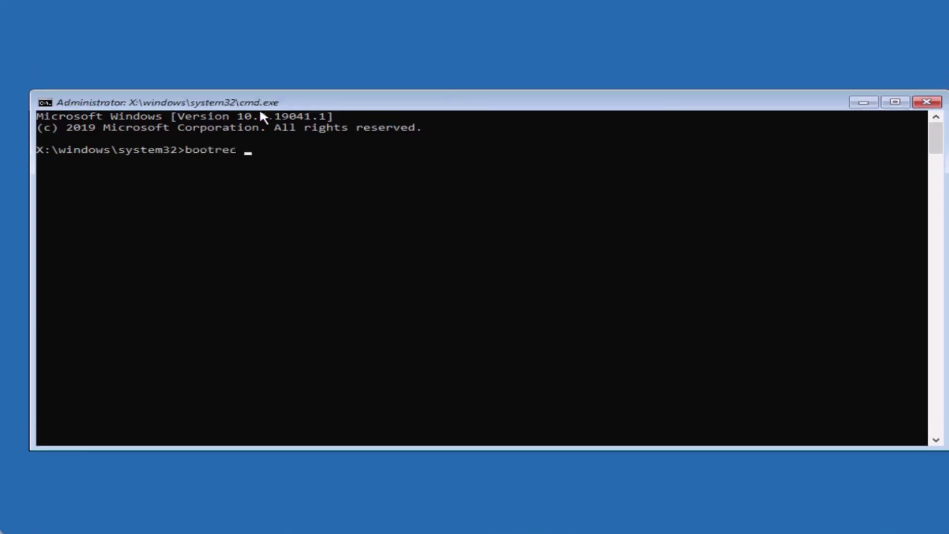
{"action": "type", "text": "/fixmbr"}
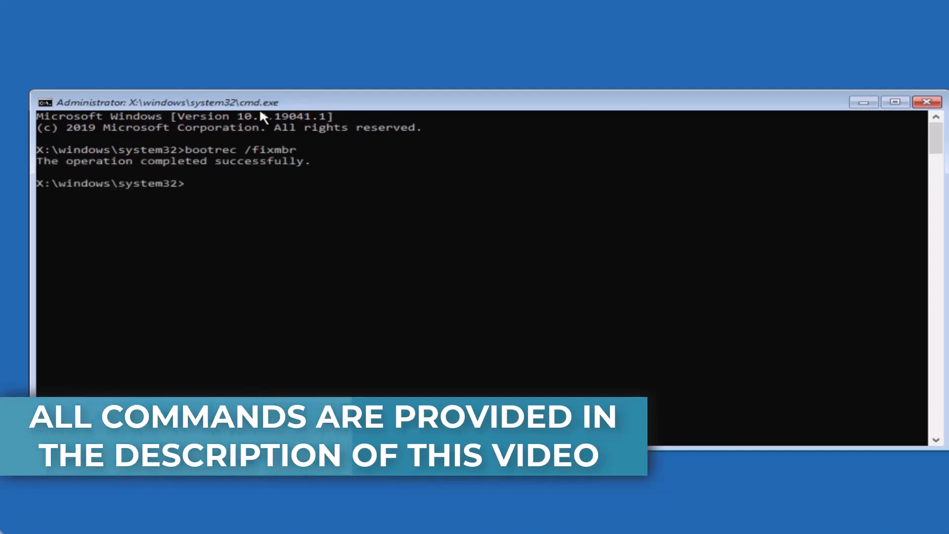
Attempt bootrec /fixboot, which is denied, then begin a bootsect command
{"action": "type", "text": "bootrec /fixb"}
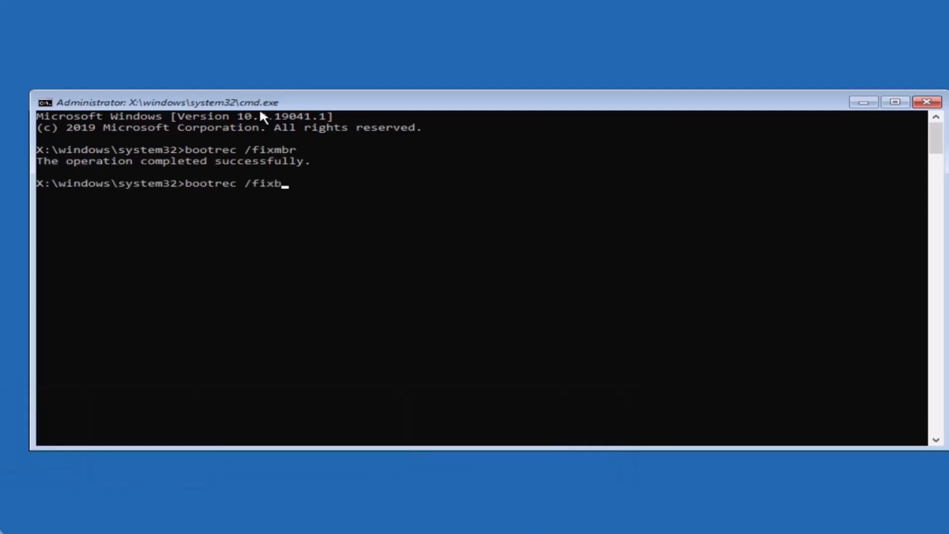
{"action": "type", "text": "oot"}
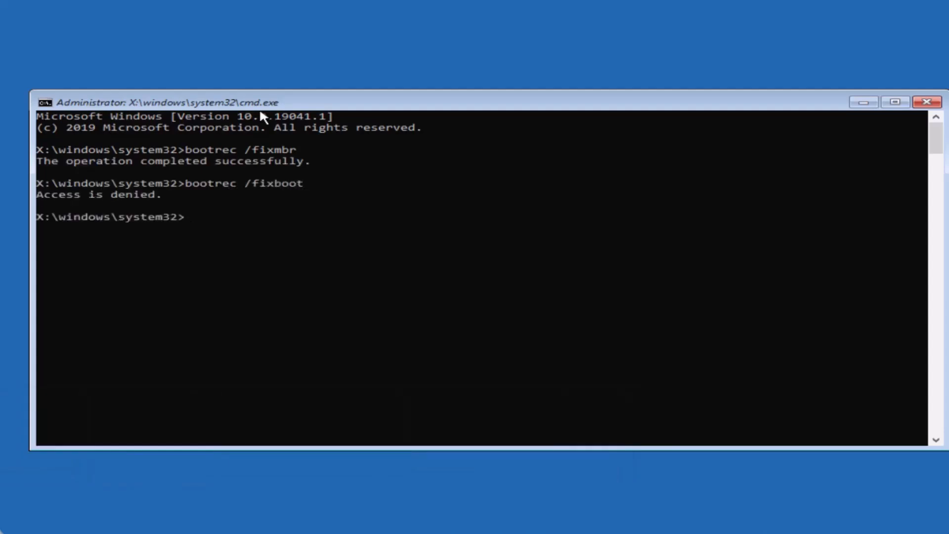
{"action": "type", "text": "bootsect /nt60 sys"}
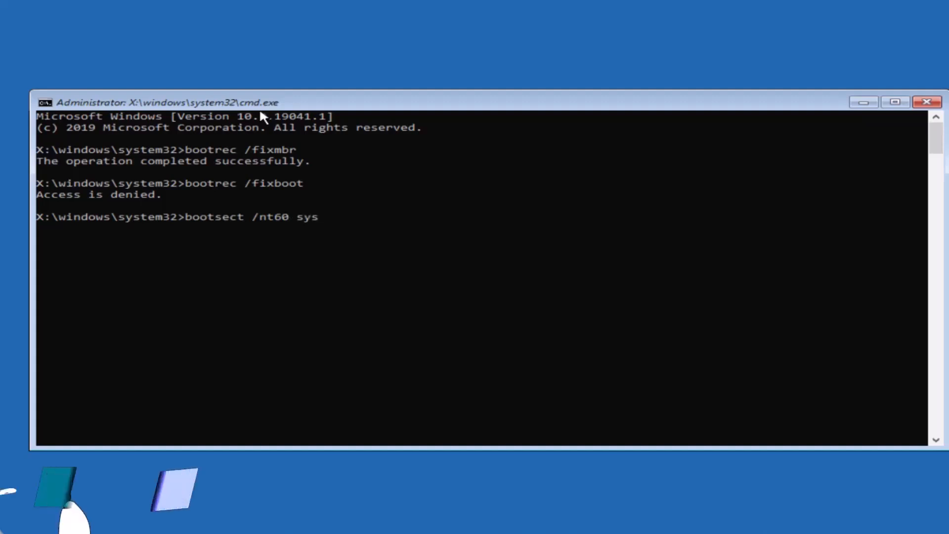
Run bootsect /nt60 sys to update the boot code, then retry bootrec /fixboot successfully
{"action": "key", "text": "Enter"}
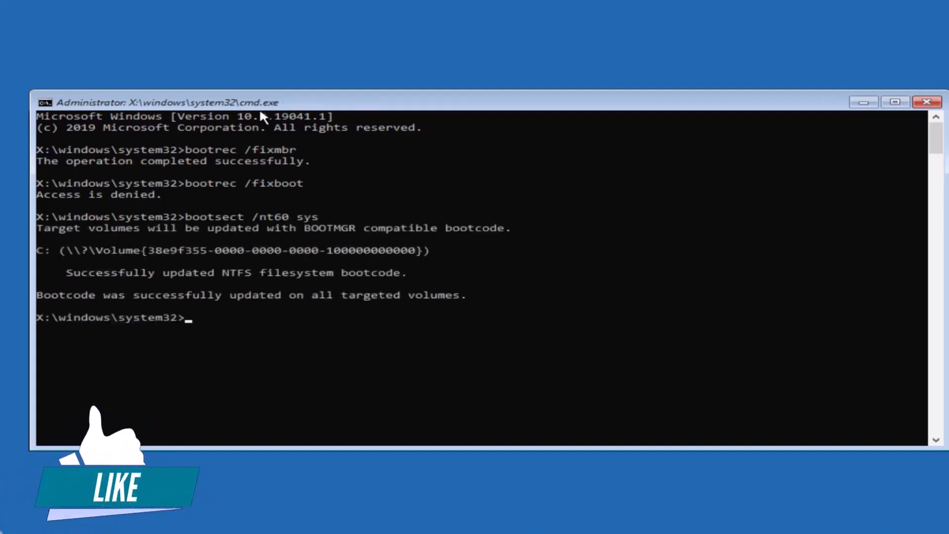
{"action": "type", "text": "bootrec /fixboo"}
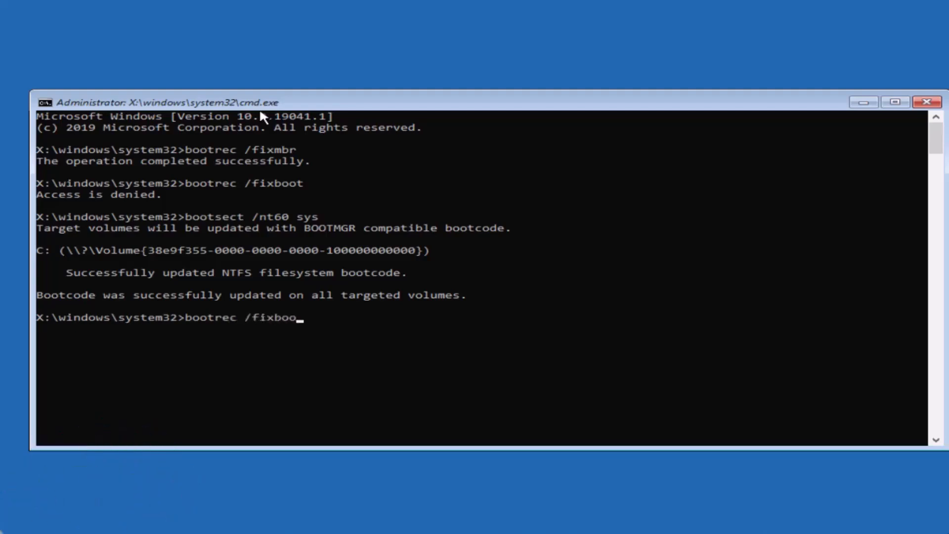
{"action": "key", "text": "Enter"}
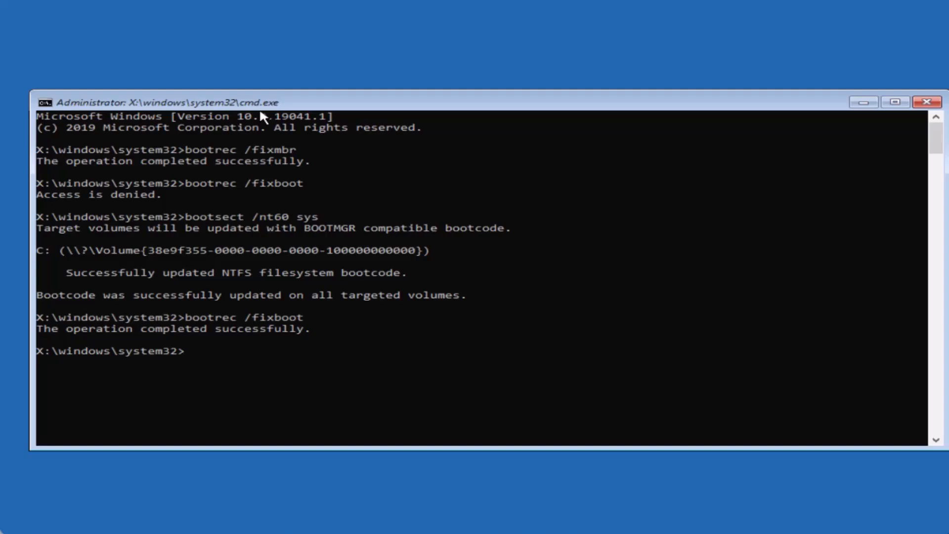
{"action": "type", "text": "bootrec"}
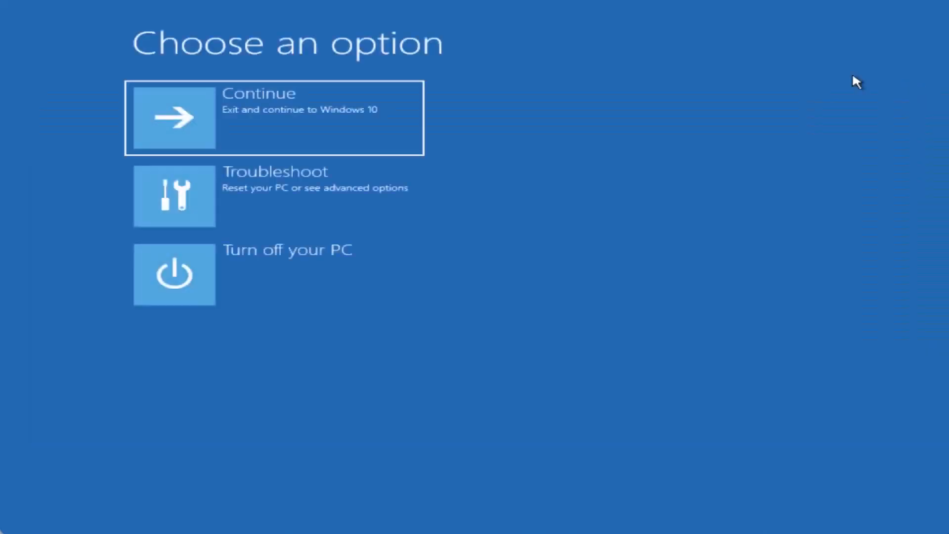
{"action": "mouse_move", "coordinate": [326, 292]}
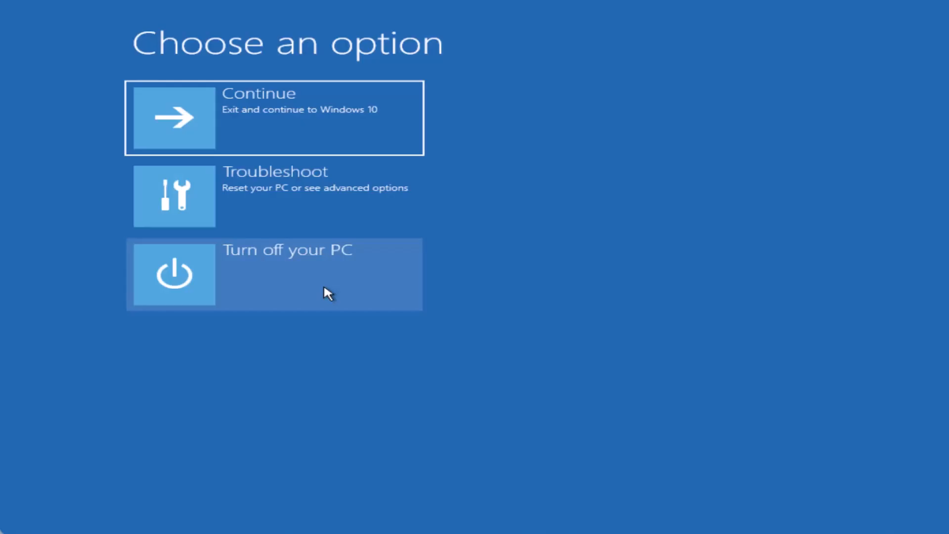
{"action": "mouse_move", "coordinate": [417, 376]}
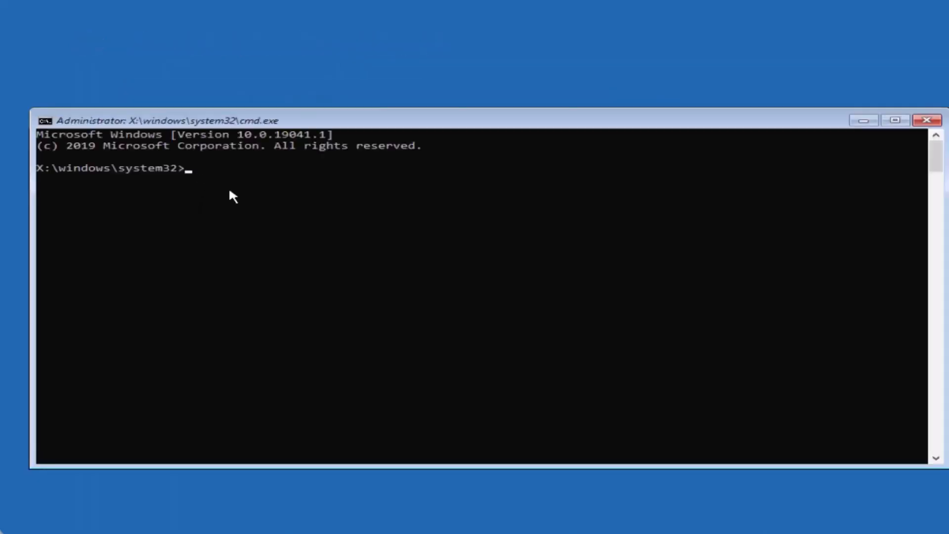
Start DiskPart and list the disks to show Disk 0
{"action": "type", "text": "disk"}
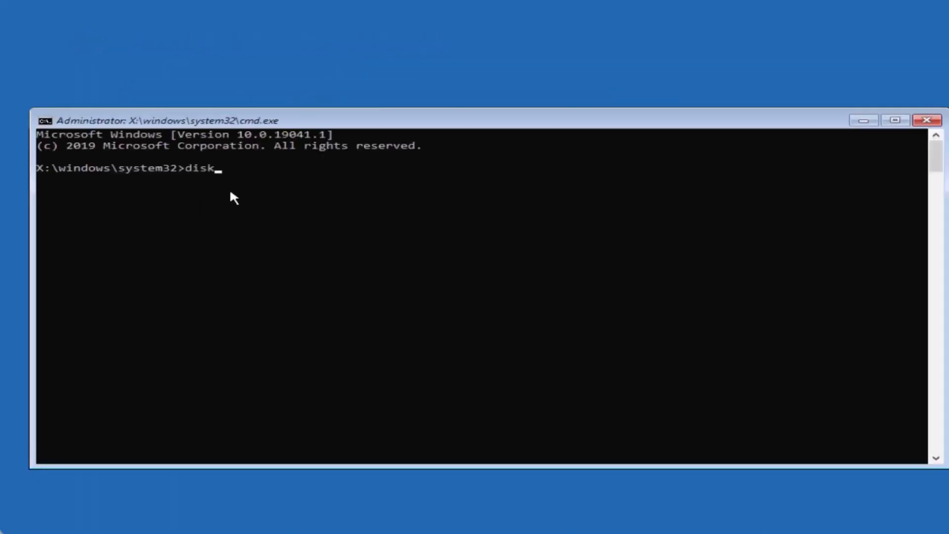
{"action": "type", "text": "part"}
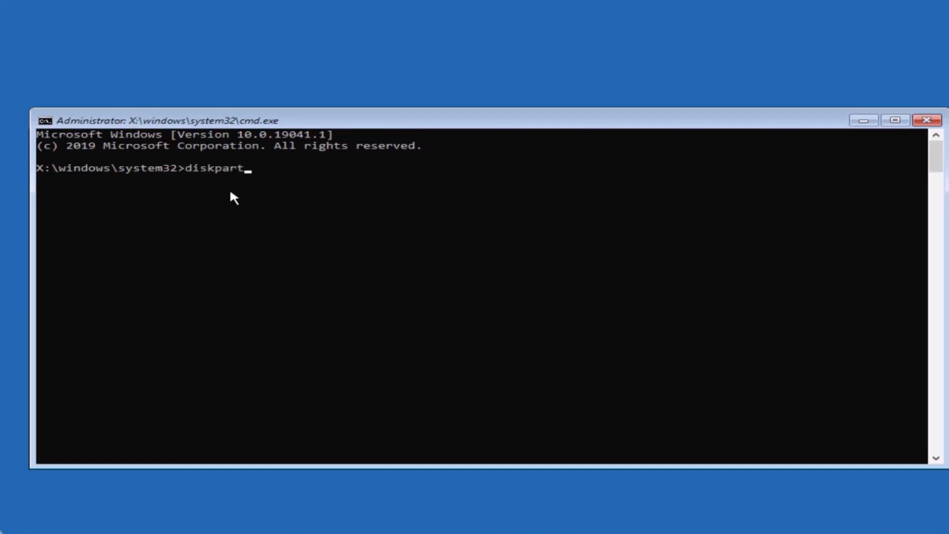
{"action": "key", "text": "Enter"}
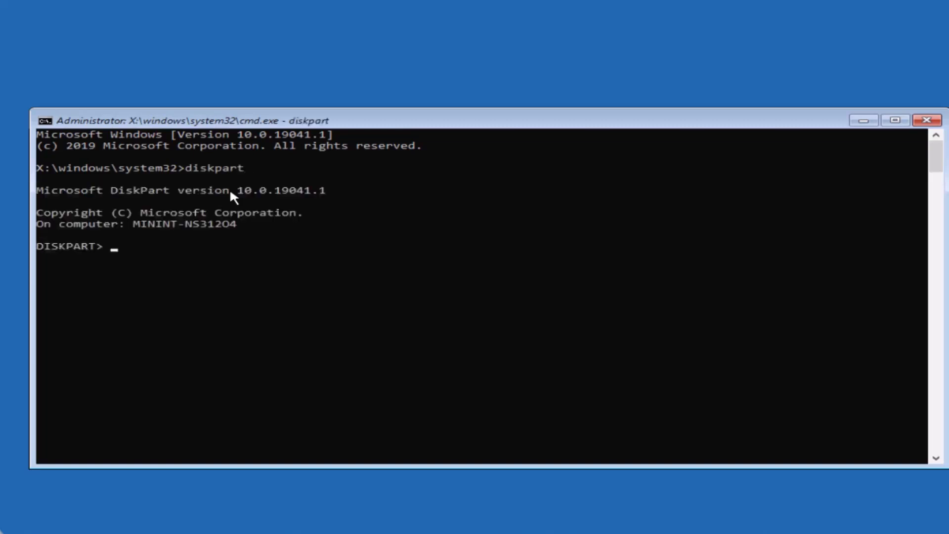
{"action": "type", "text": "lis"}
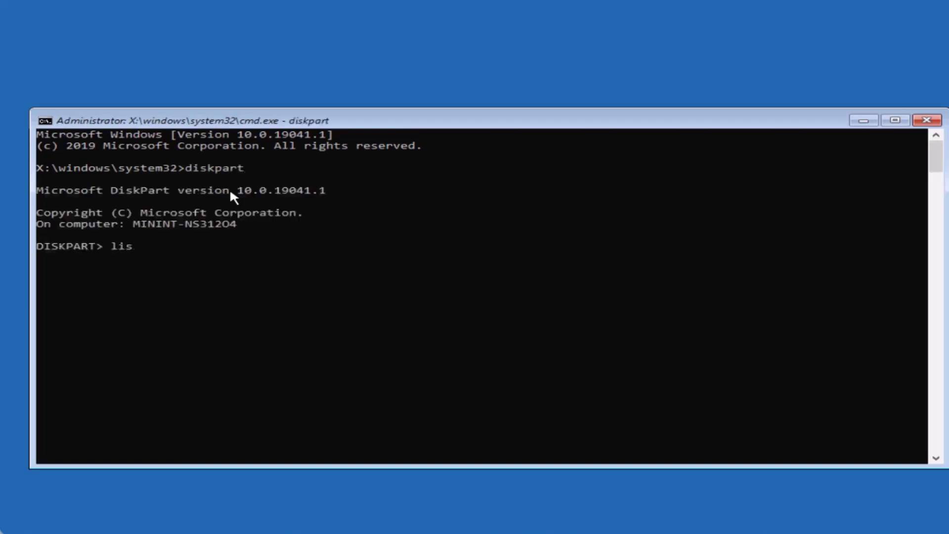
{"action": "type", "text": "t disk"}
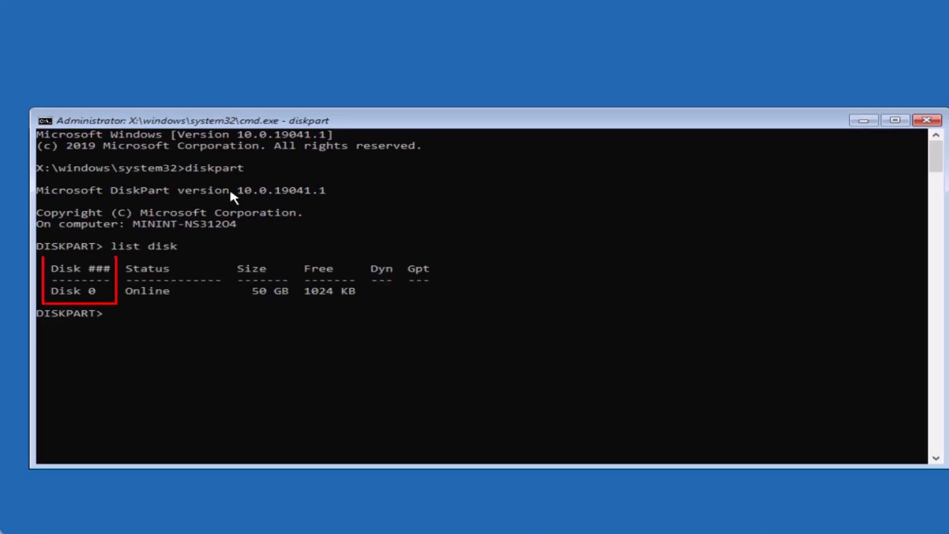
Select Disk 0 as the working disk in DiskPart
{"action": "type", "text": "se"}
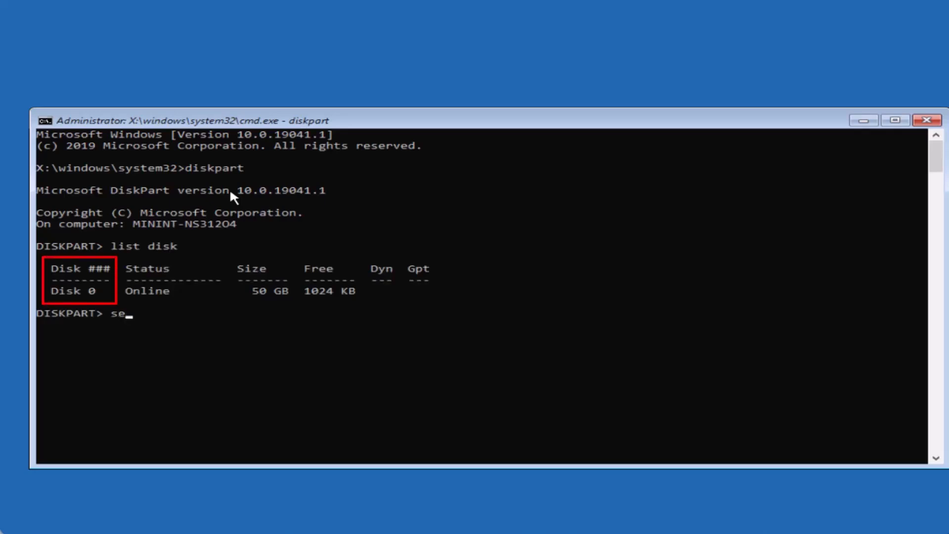
{"action": "type", "text": "lect d"}
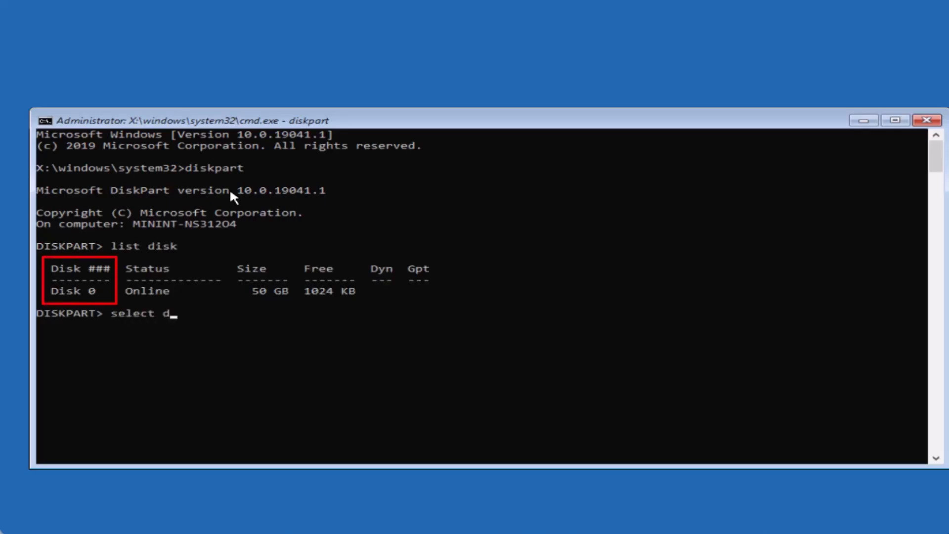
{"action": "type", "text": "isk 0"}
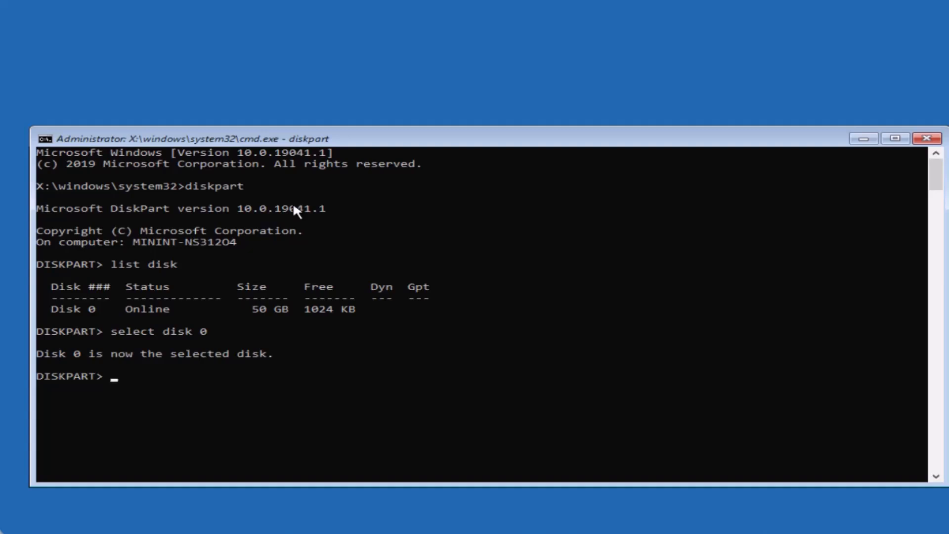
Run online disk on Disk 0 (already online), then exit DiskPart to the system prompt
{"action": "type", "text": "onli"}
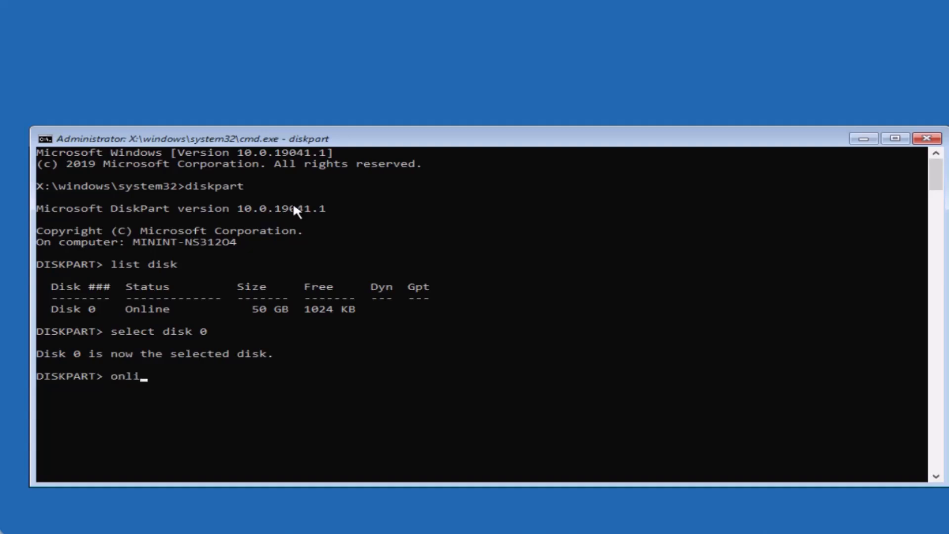
{"action": "type", "text": "ne disk"}
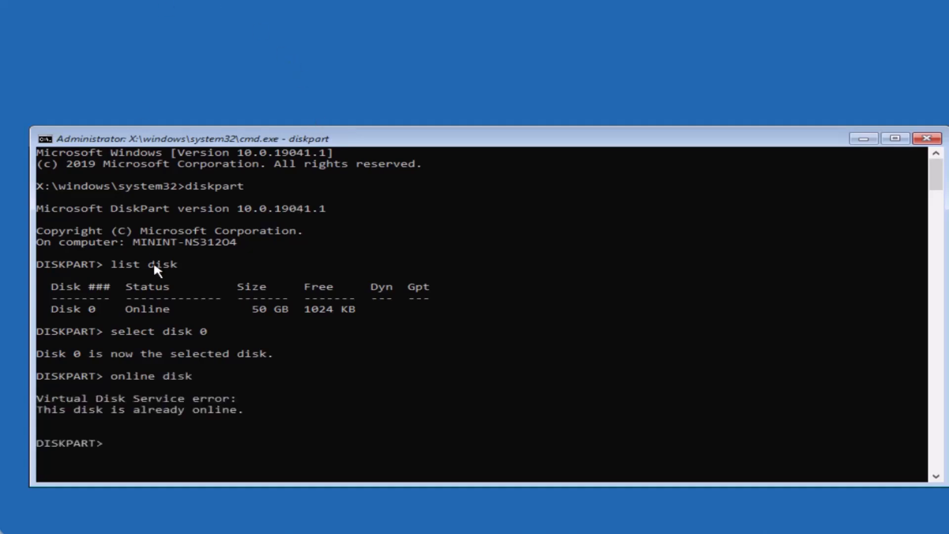
{"action": "mouse_move", "coordinate": [315, 387]}
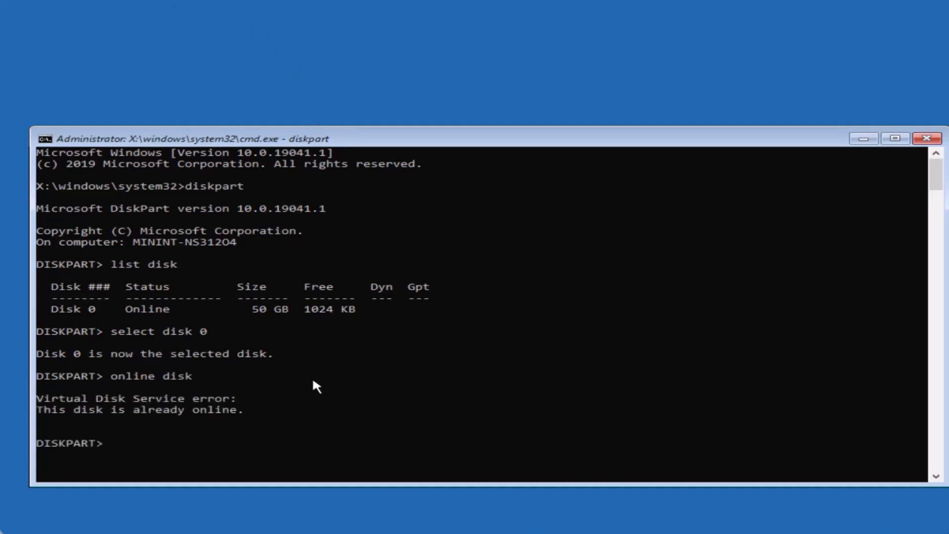
{"action": "type", "text": "exit"}
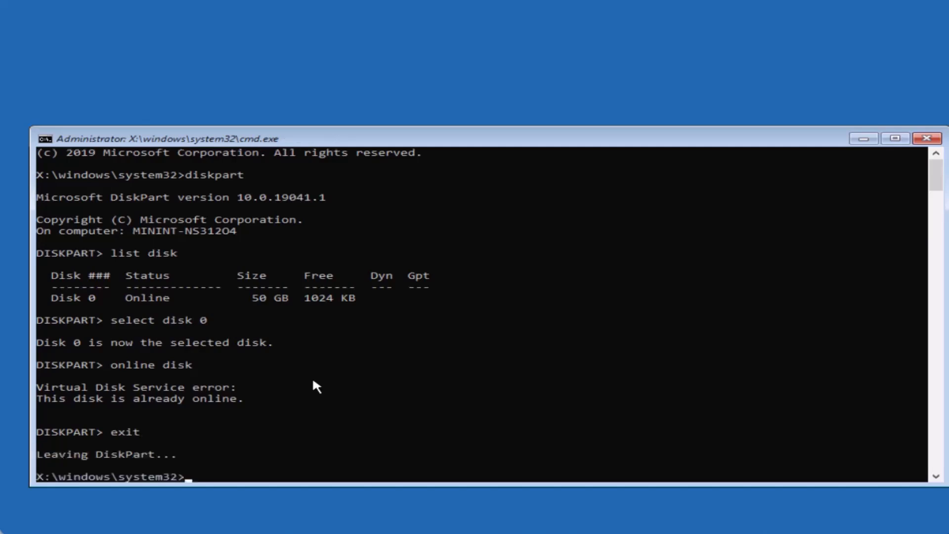
{"action": "mouse_move", "coordinate": [332, 381]}
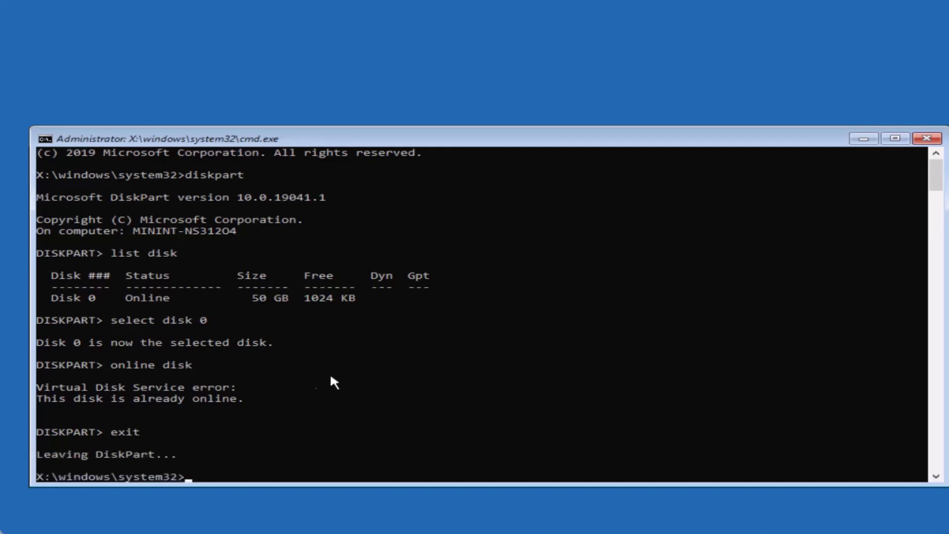